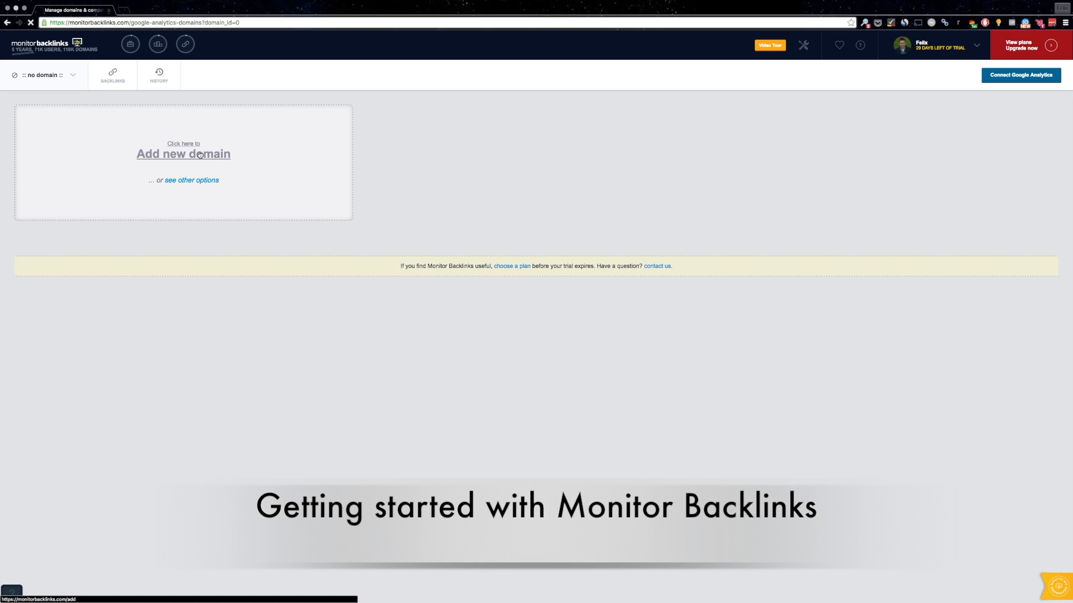
Start adding a new domain from the empty dashboard's 'Add new domain' link.
left_click(182, 153)
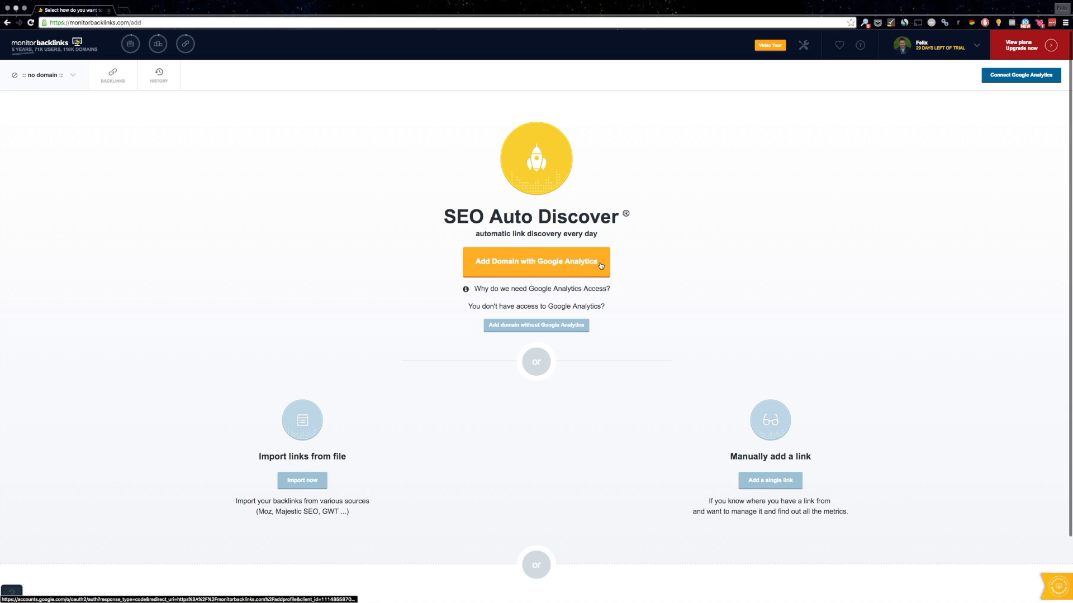
mouse_move(593, 270)
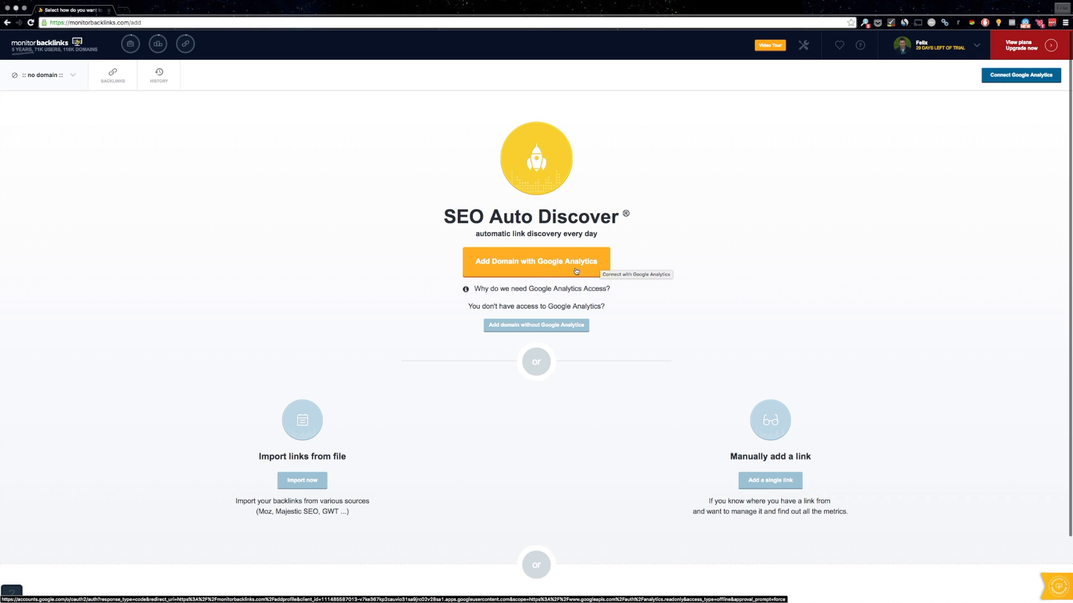
mouse_move(544, 279)
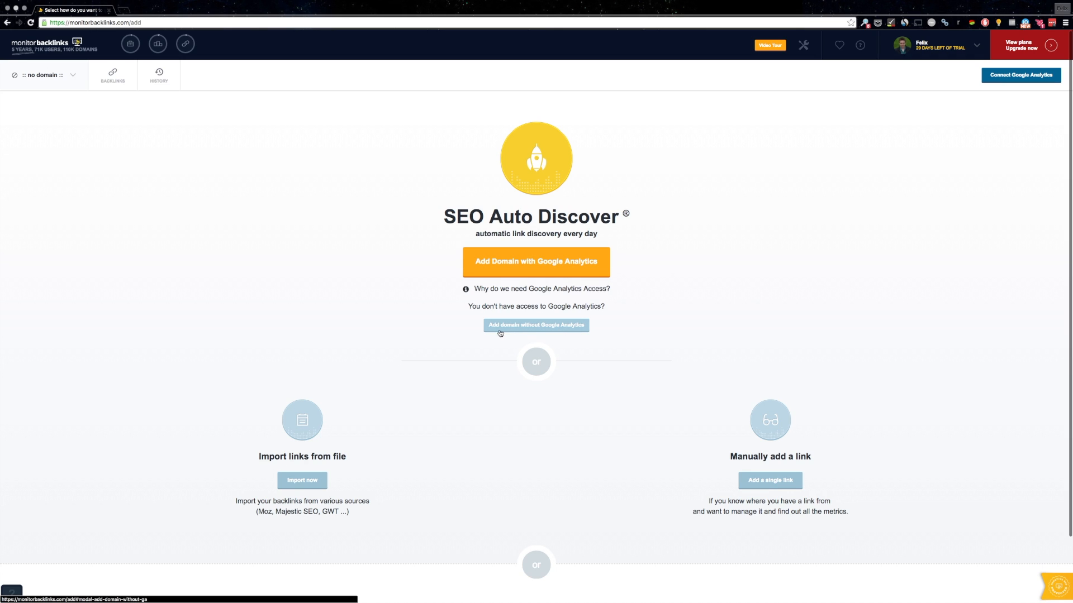
mouse_move(575, 334)
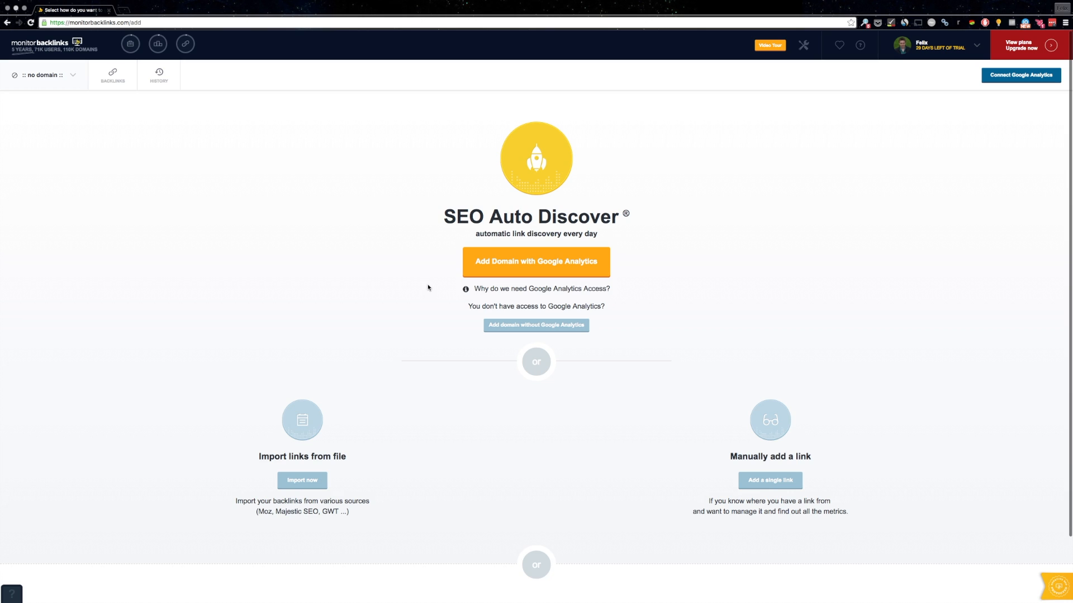
Grant Google Analytics access and add the monitorbacklinks.com profile as the tracked domain.
left_click(535, 261)
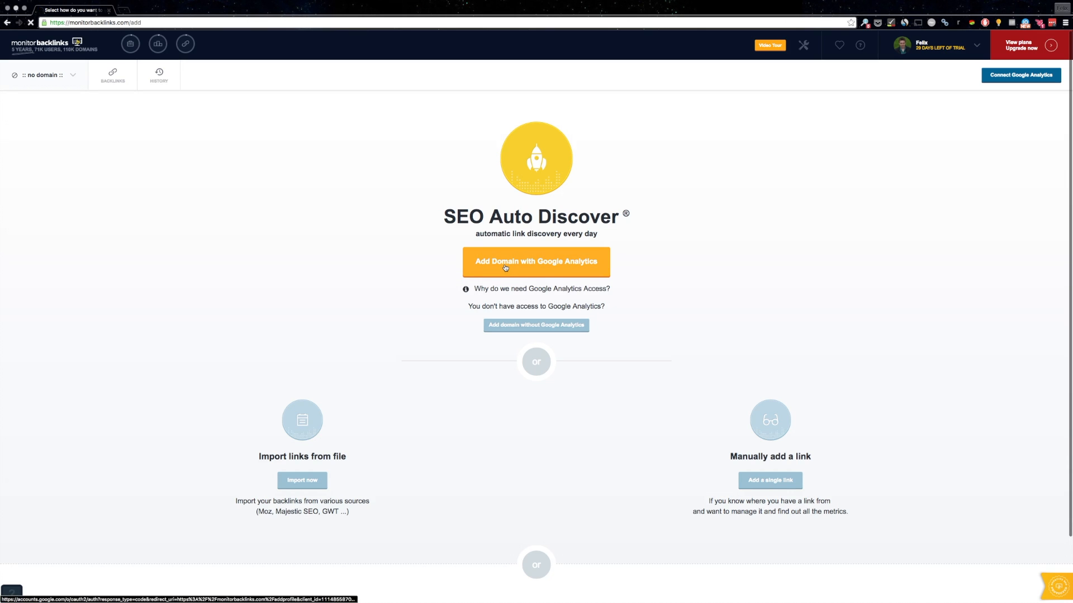
left_click(535, 261)
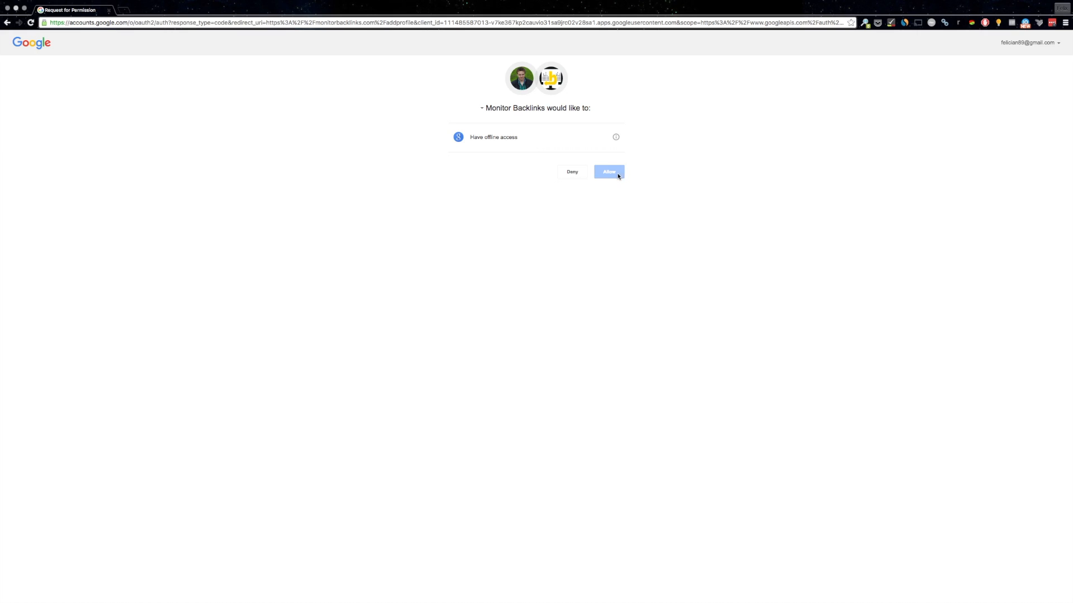
left_click(608, 173)
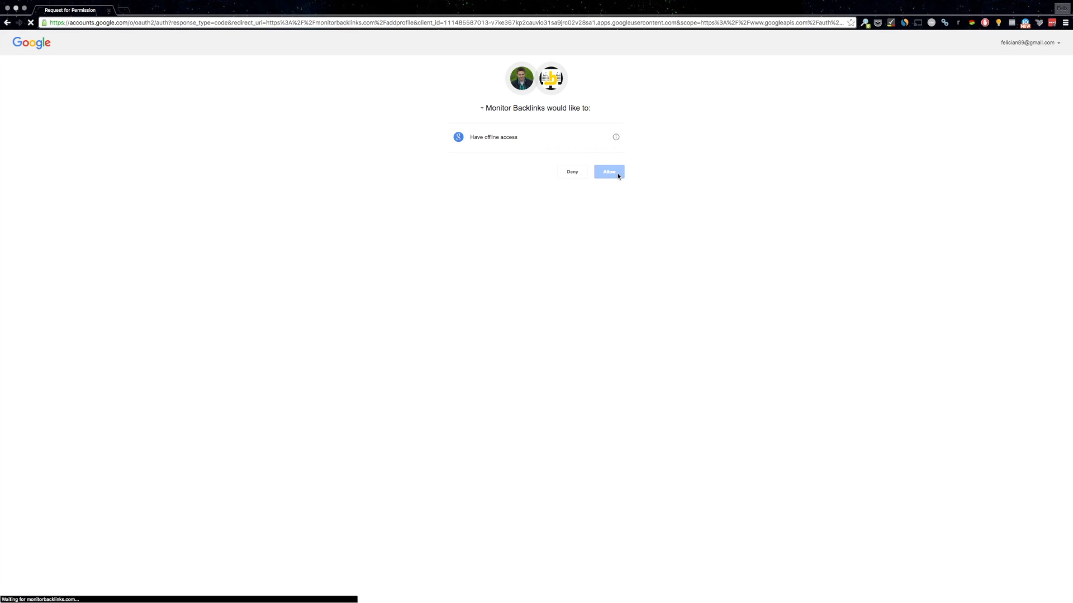
left_click(608, 172)
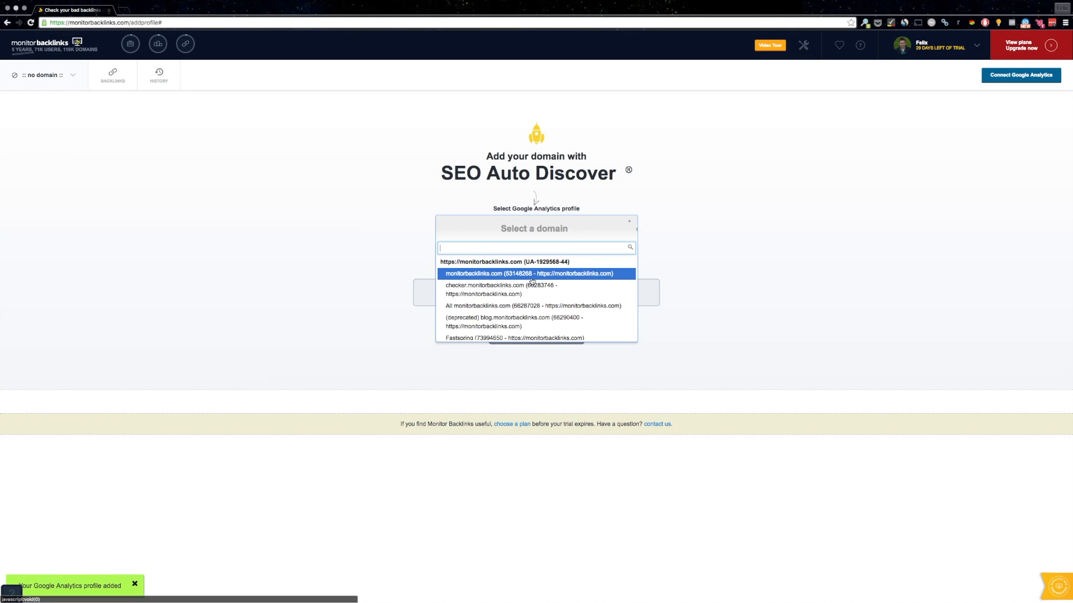
left_click(529, 274)
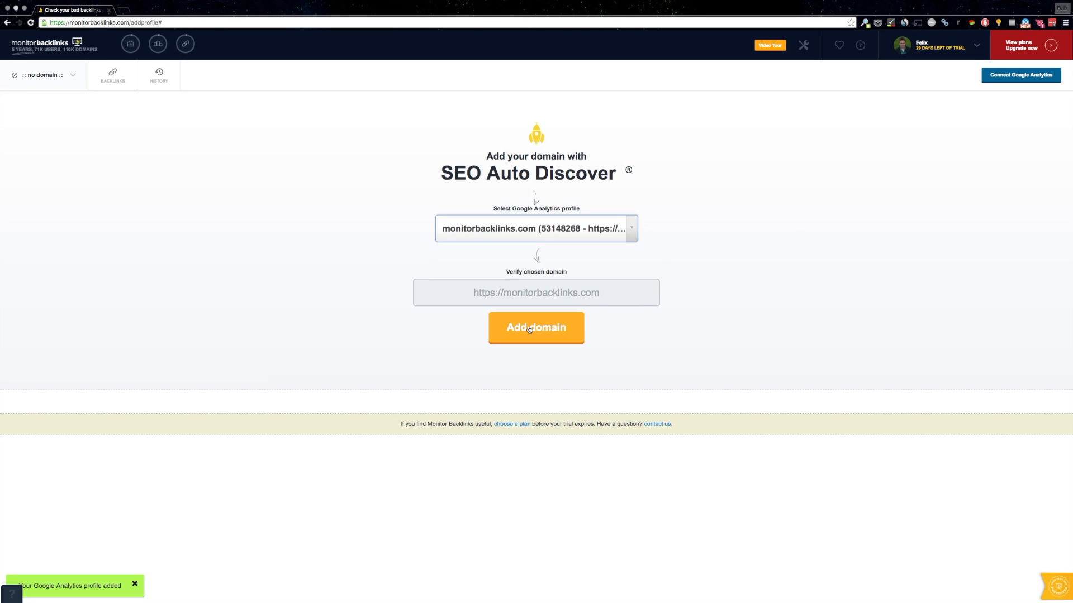
left_click(535, 328)
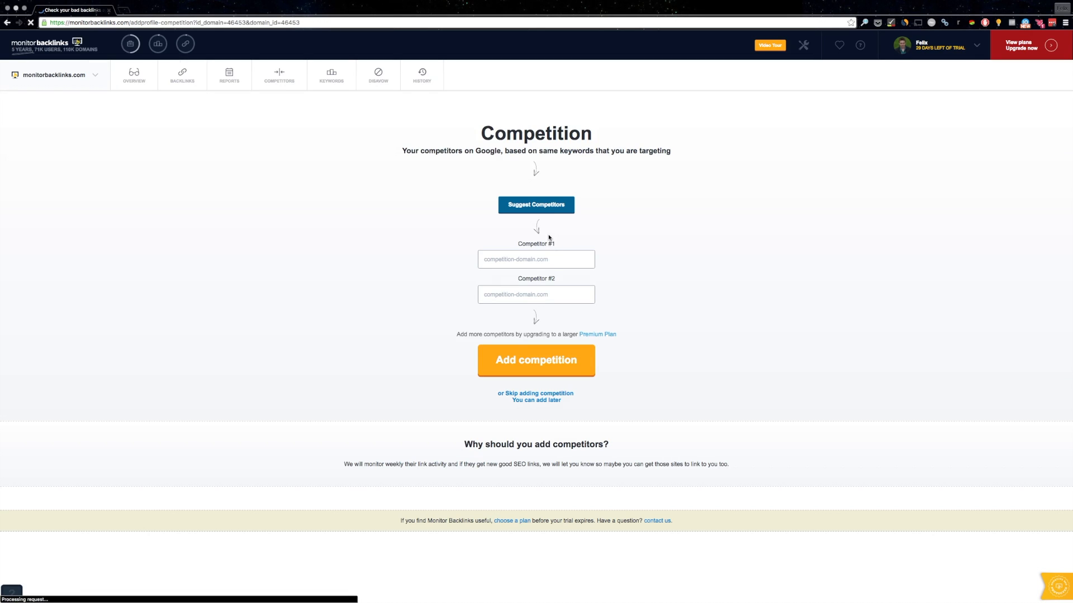
Select backlinkwatch.com and checkyourlinkpopularity.com from the suggested competitors and add them.
left_click(535, 258)
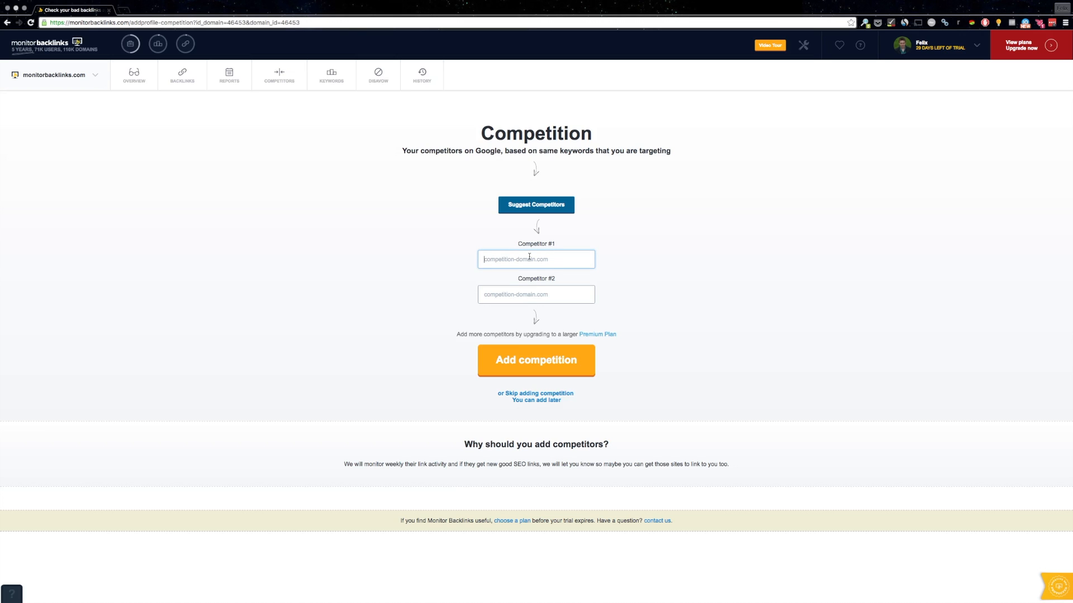
mouse_move(605, 214)
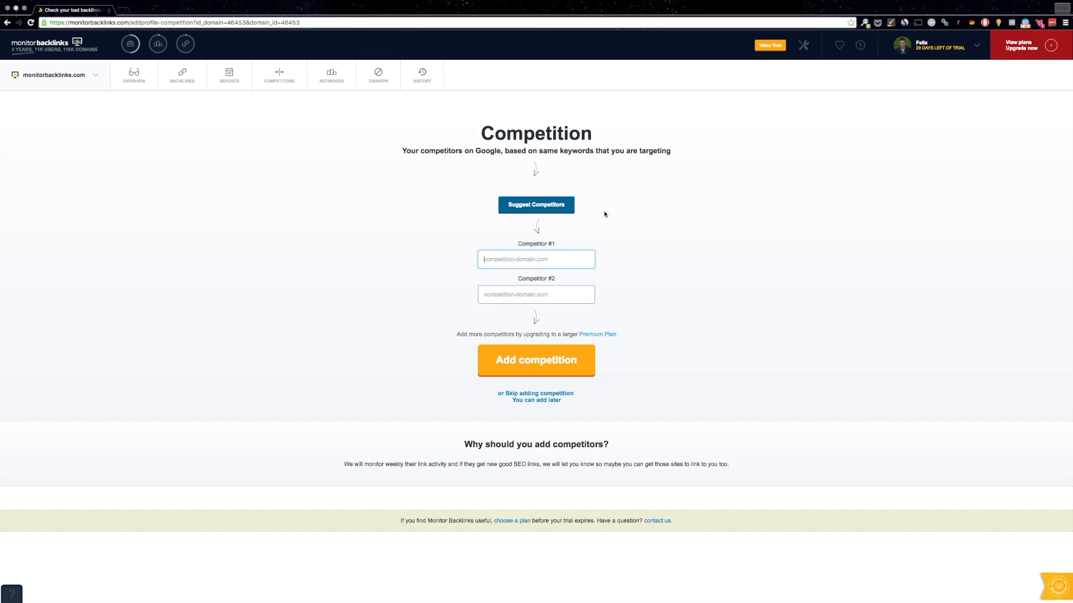
left_click(536, 204)
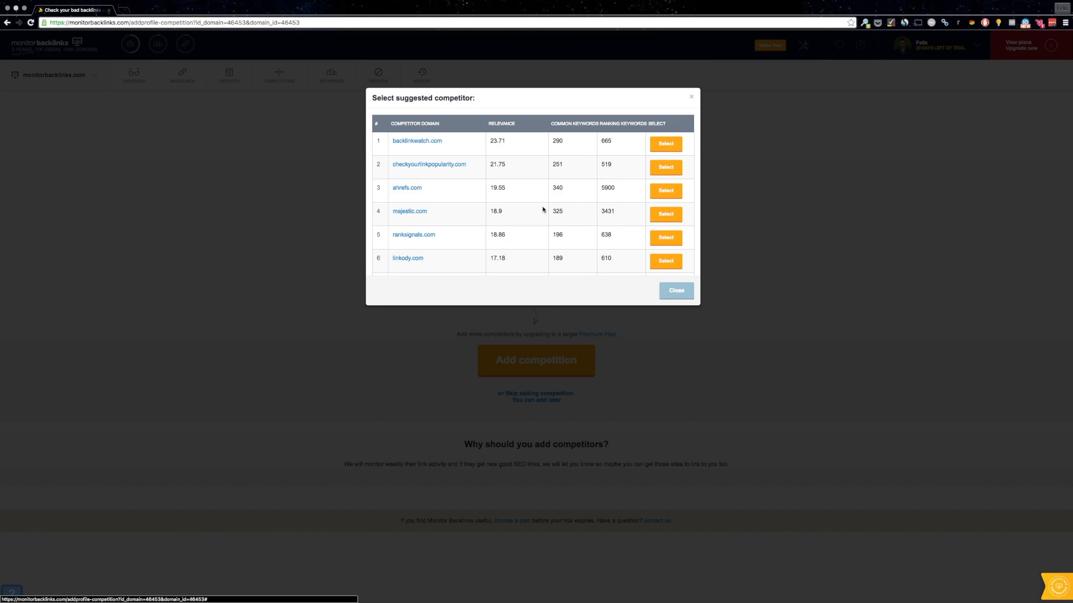
left_click(664, 144)
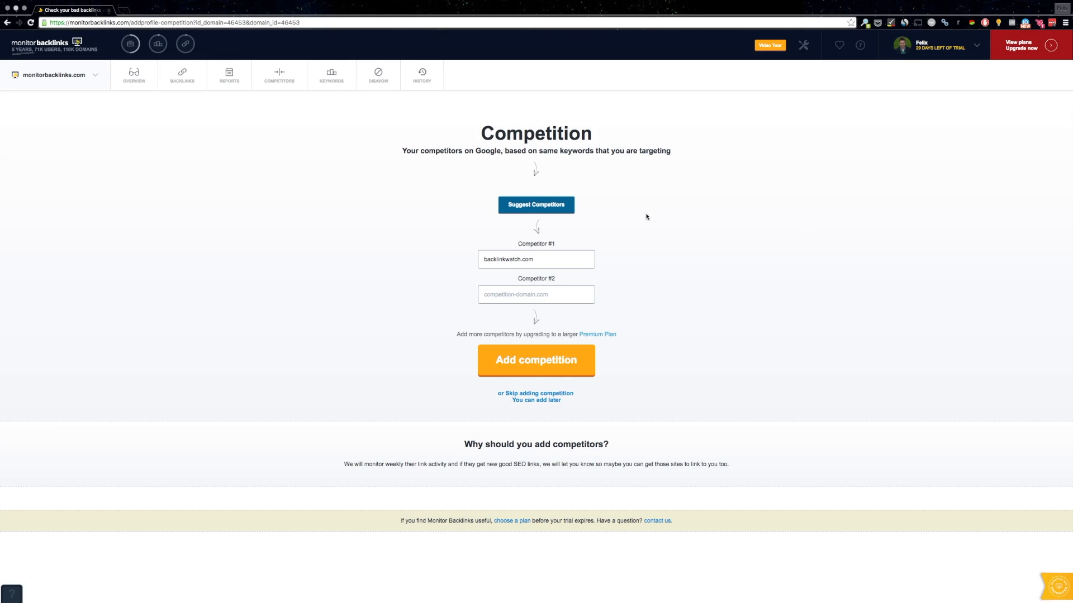
left_click(535, 205)
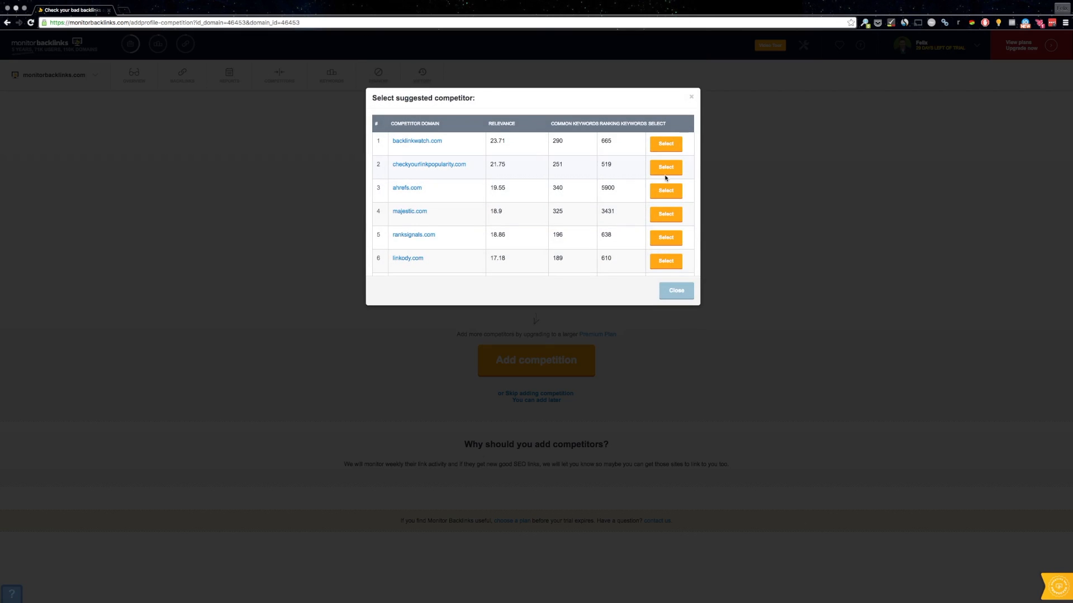
left_click(675, 290)
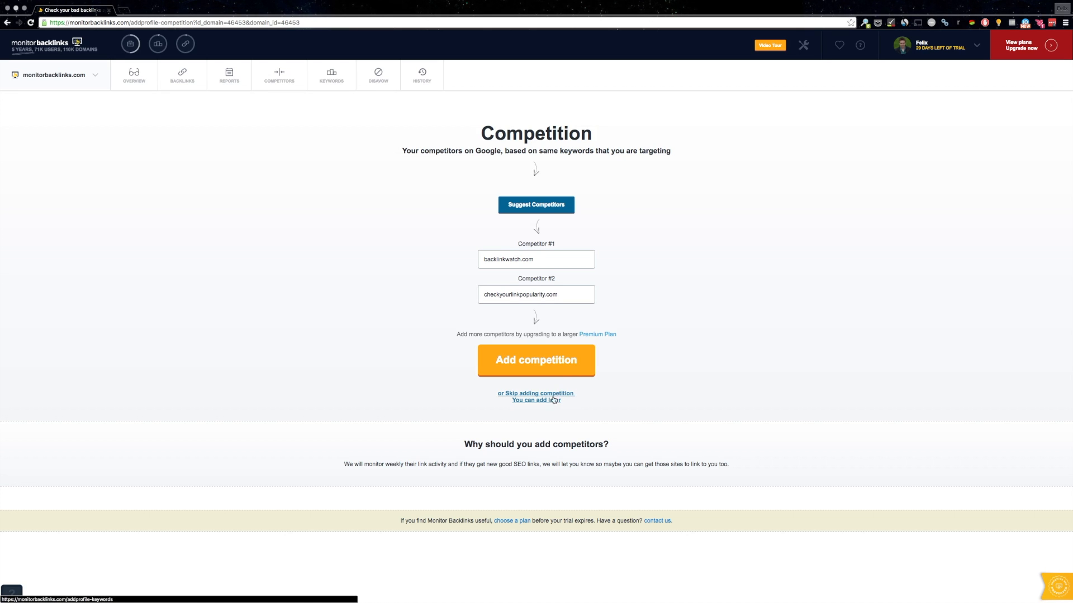
left_click(535, 361)
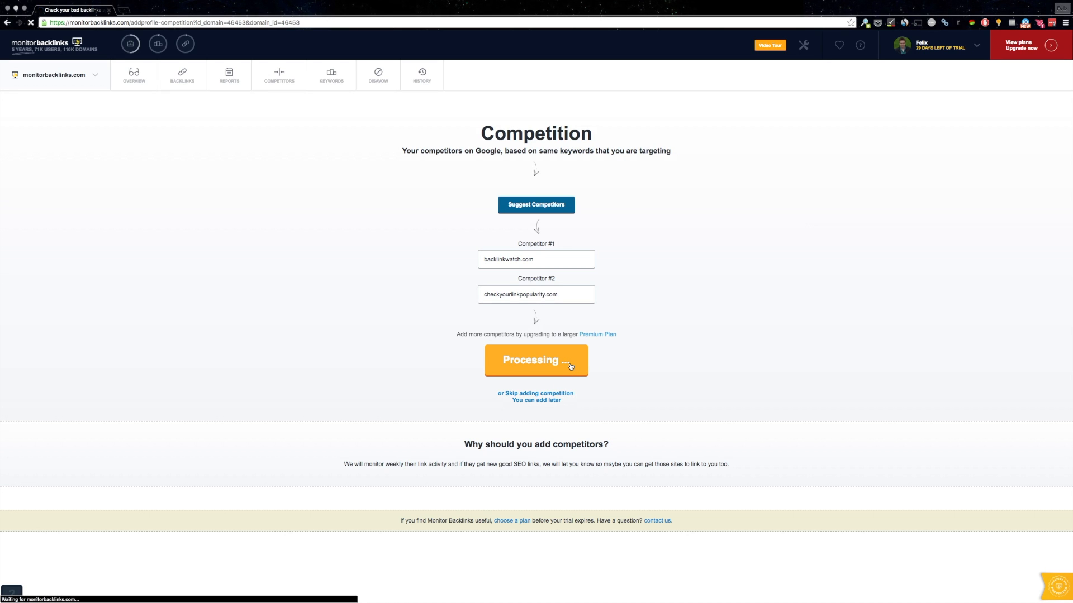
Enter the keyword 'seo tool' and keep United States English as the ranking country.
left_click(535, 361)
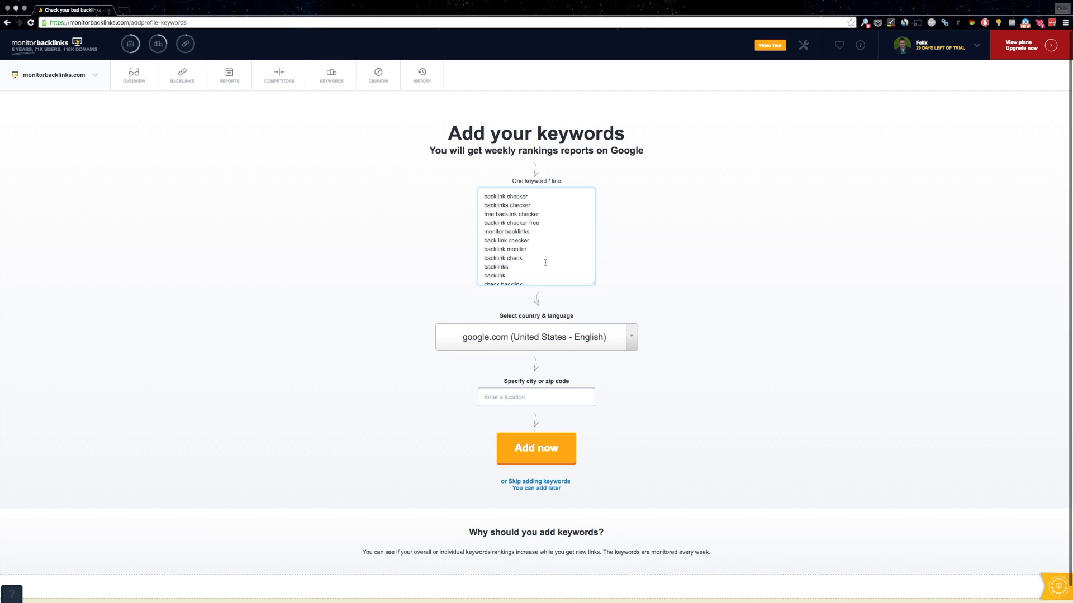
type("seo")
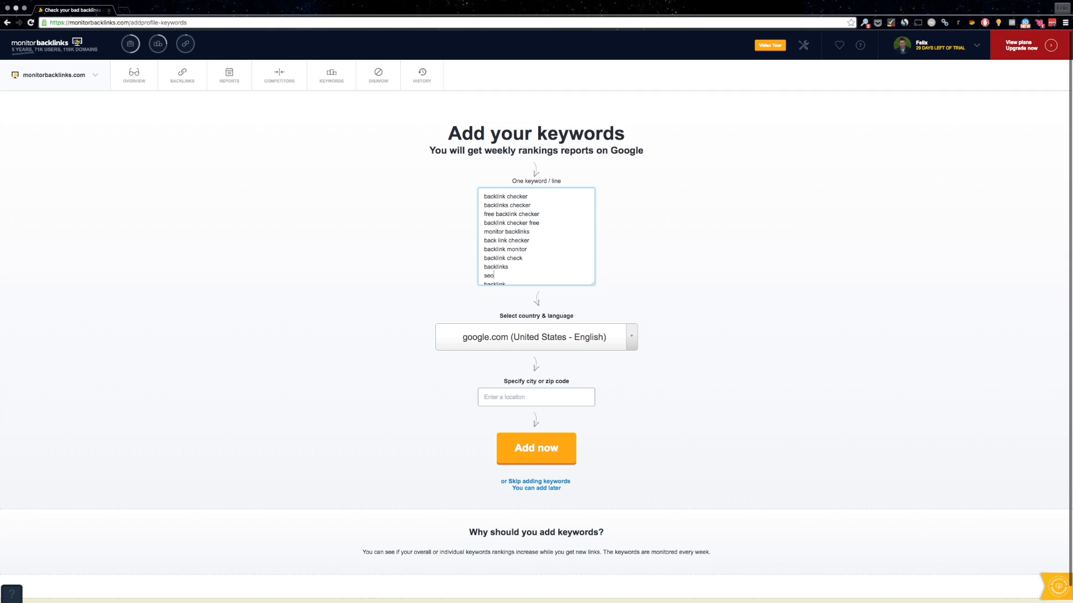
type("tool")
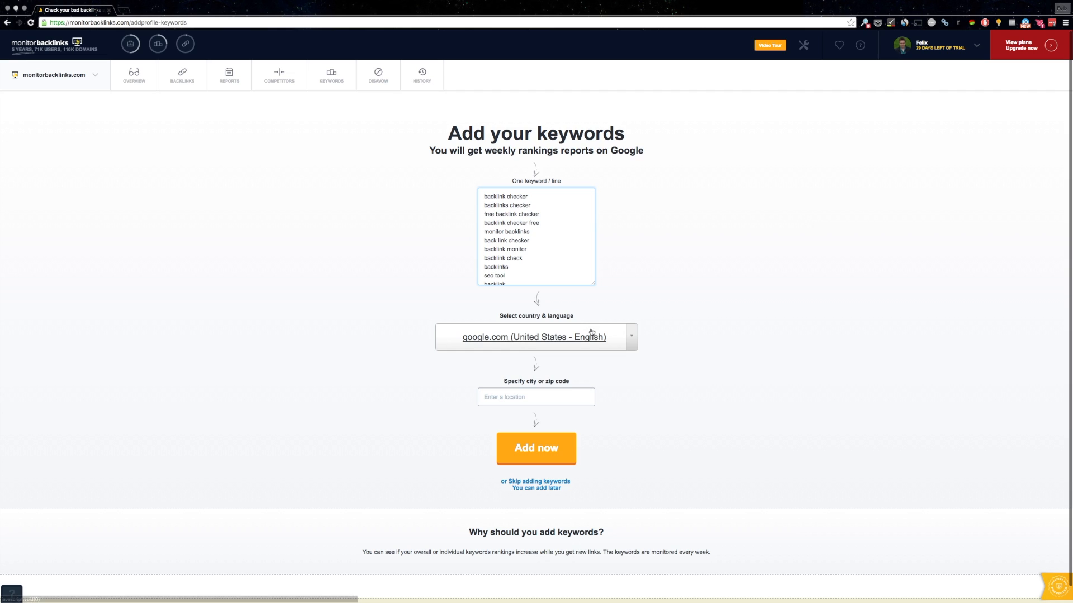
left_click(535, 336)
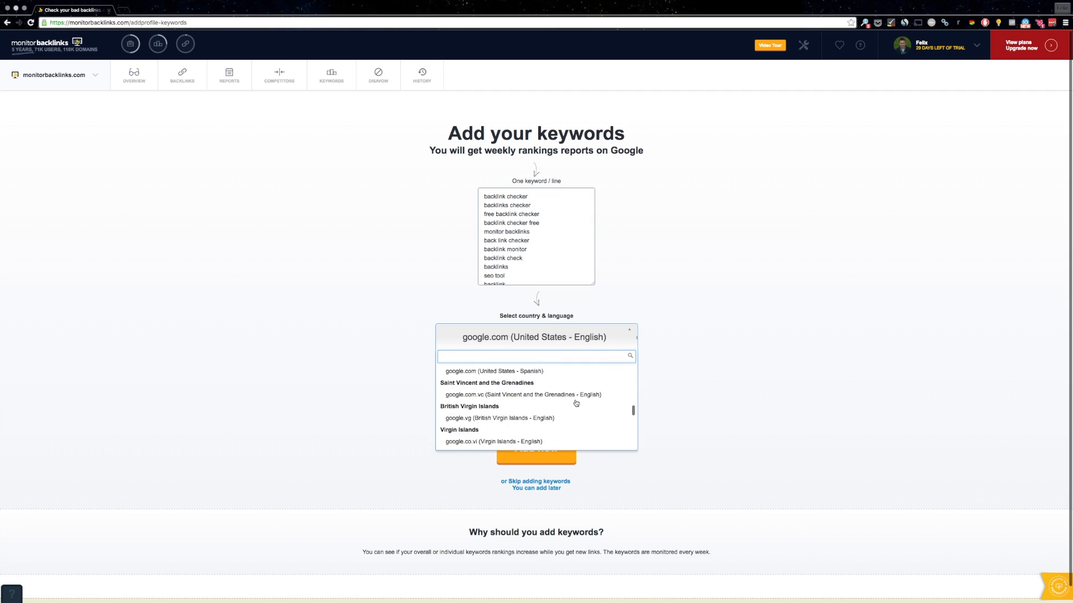
left_click(534, 336)
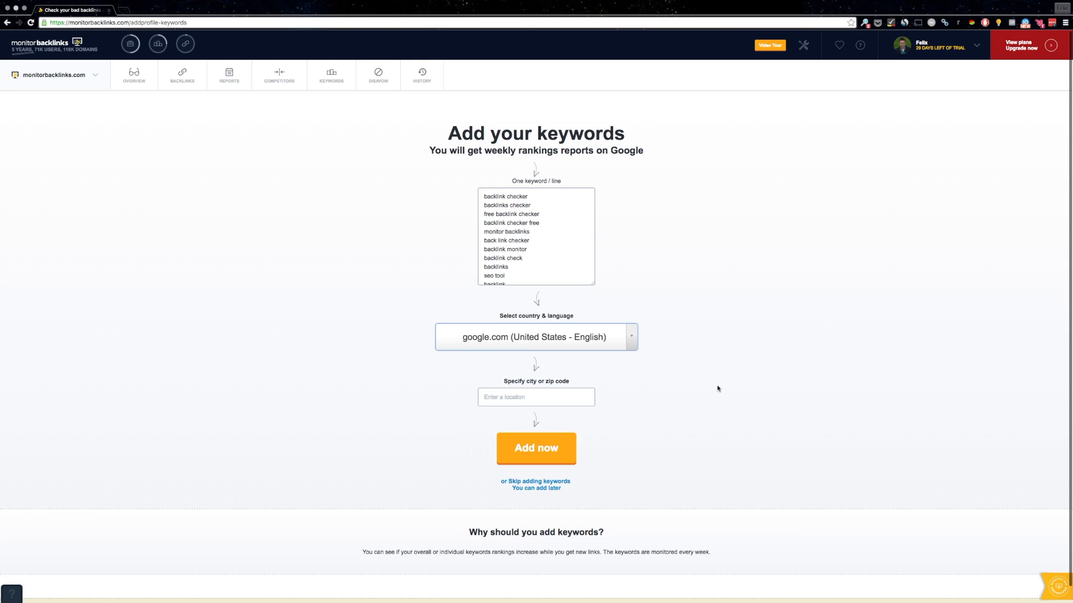
Localise rankings to zip code 61322 and submit the keywords.
left_click(535, 396)
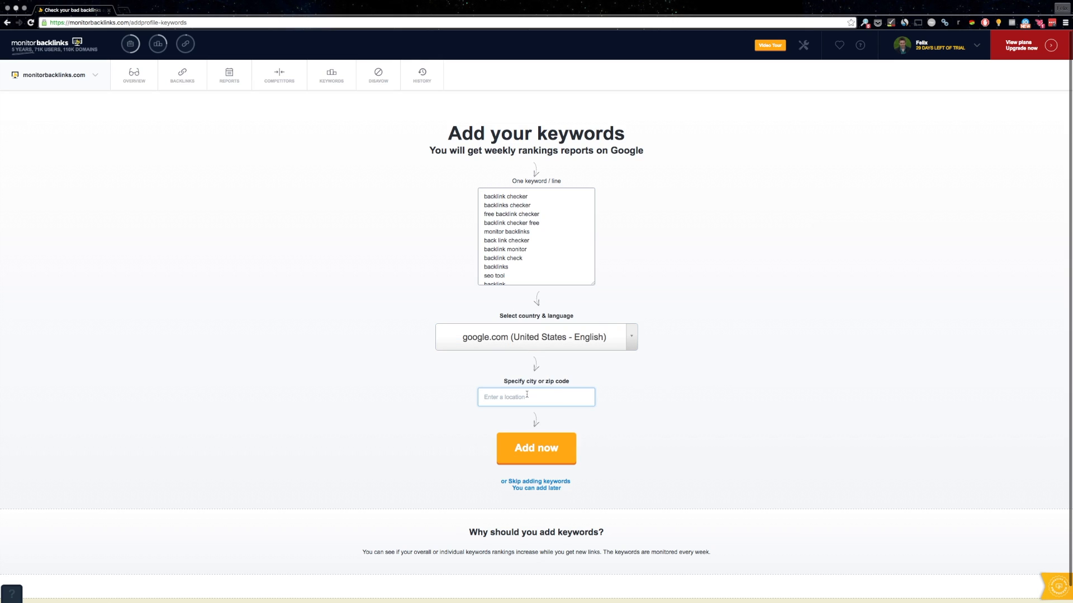
type("61")
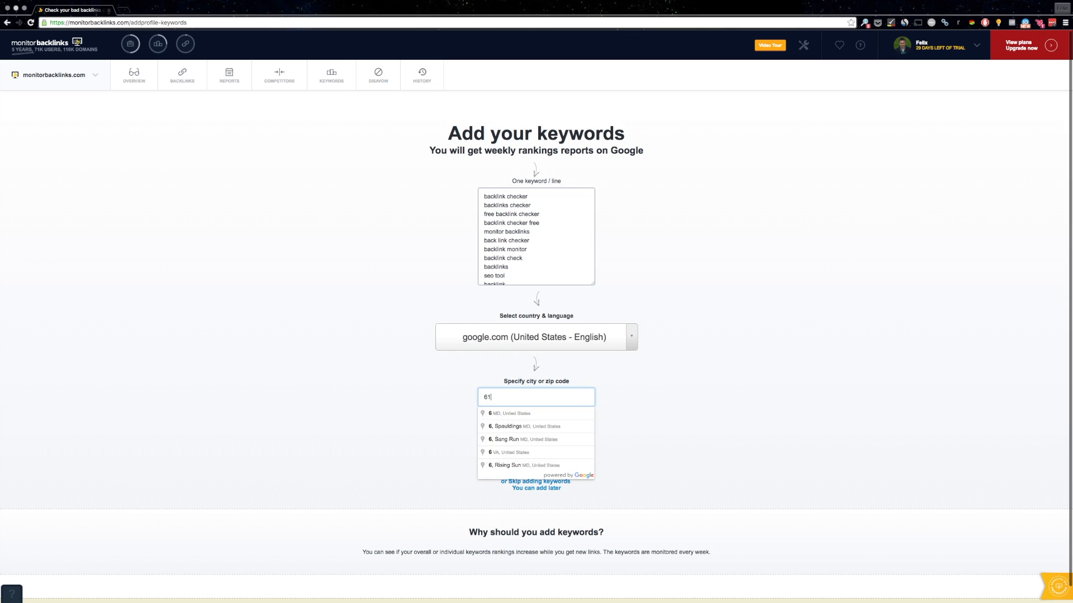
type("322")
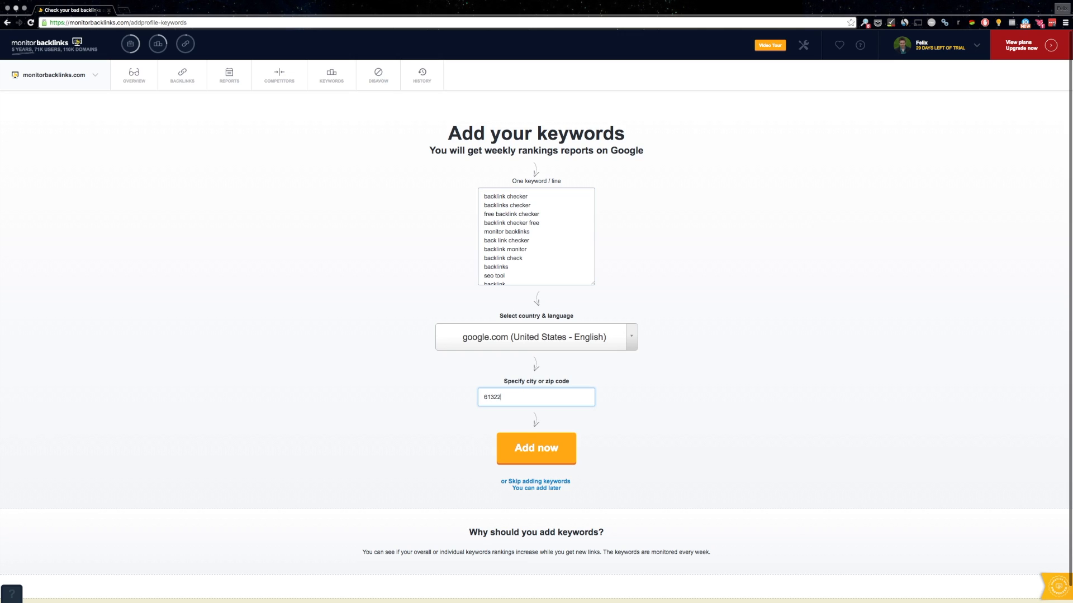
mouse_move(545, 452)
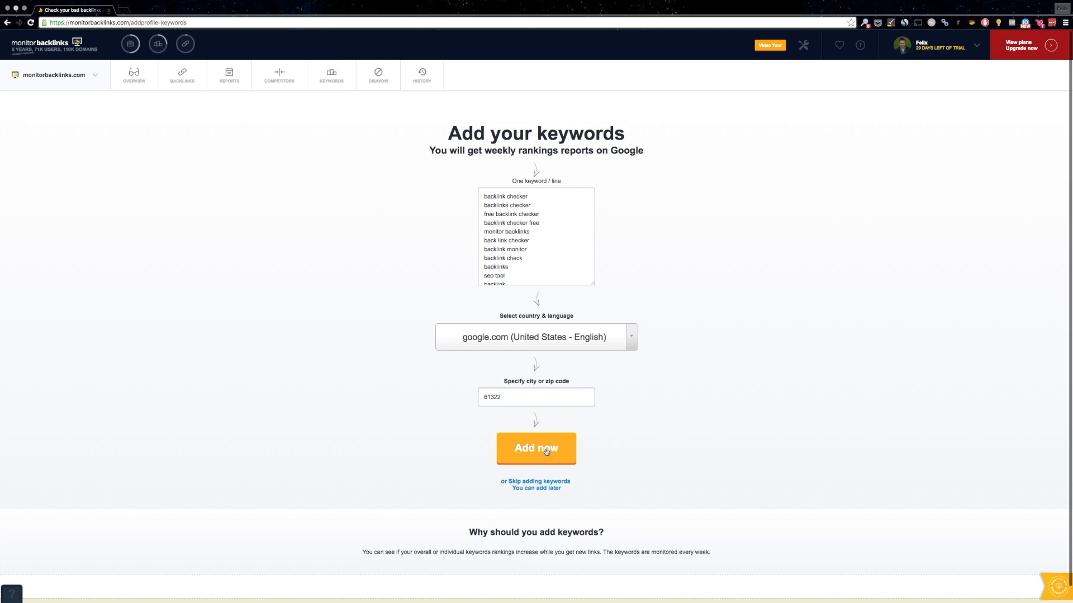
left_click(535, 448)
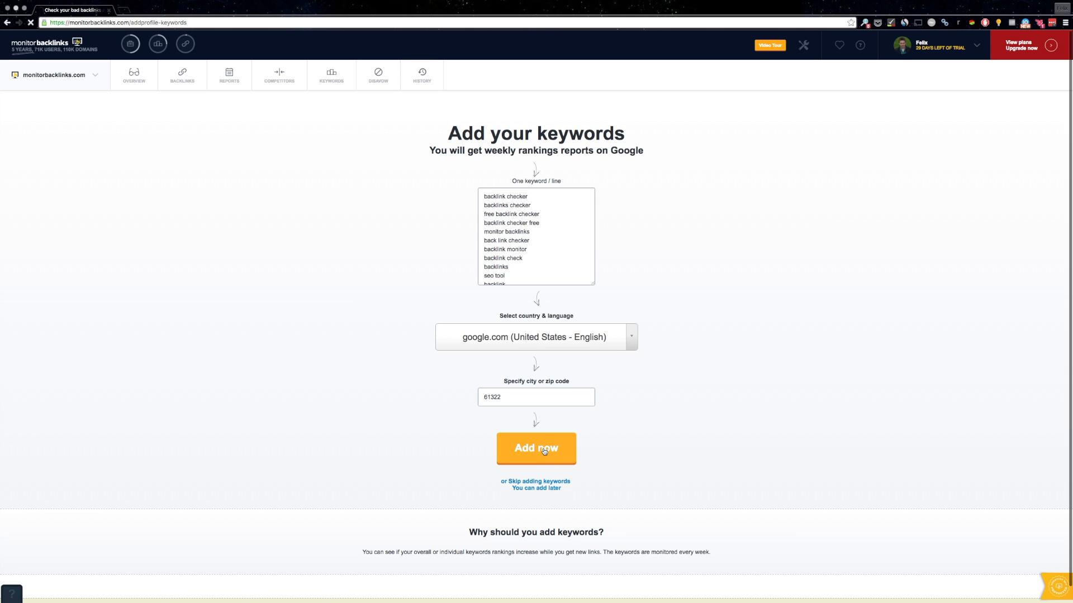
left_click(535, 449)
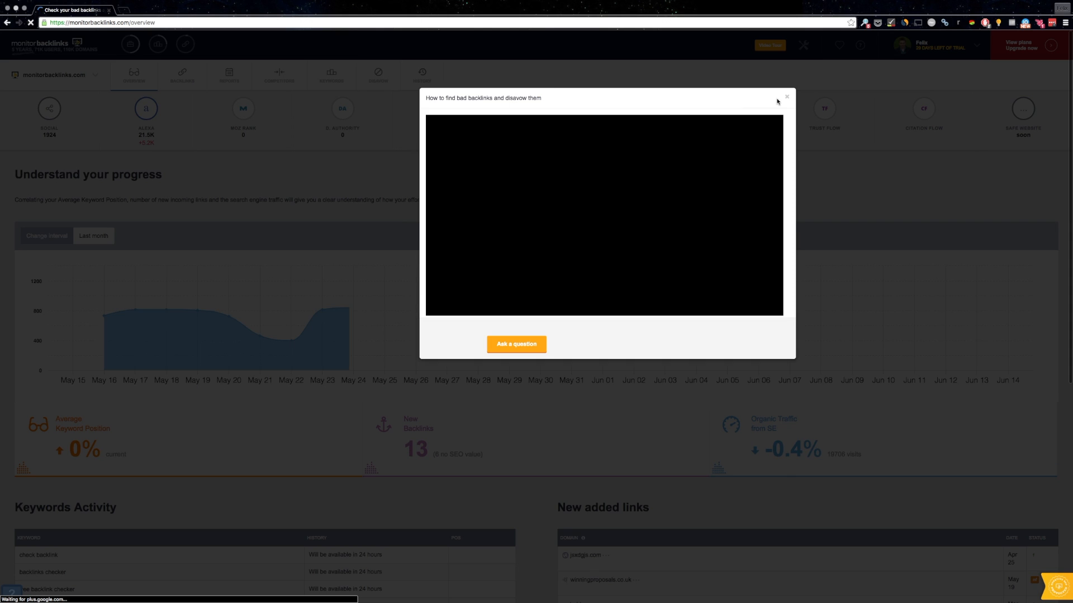
Dismiss the tutorial video and switch to the Backlinks dashboard listing monitorbacklinks.com's links.
left_click(787, 97)
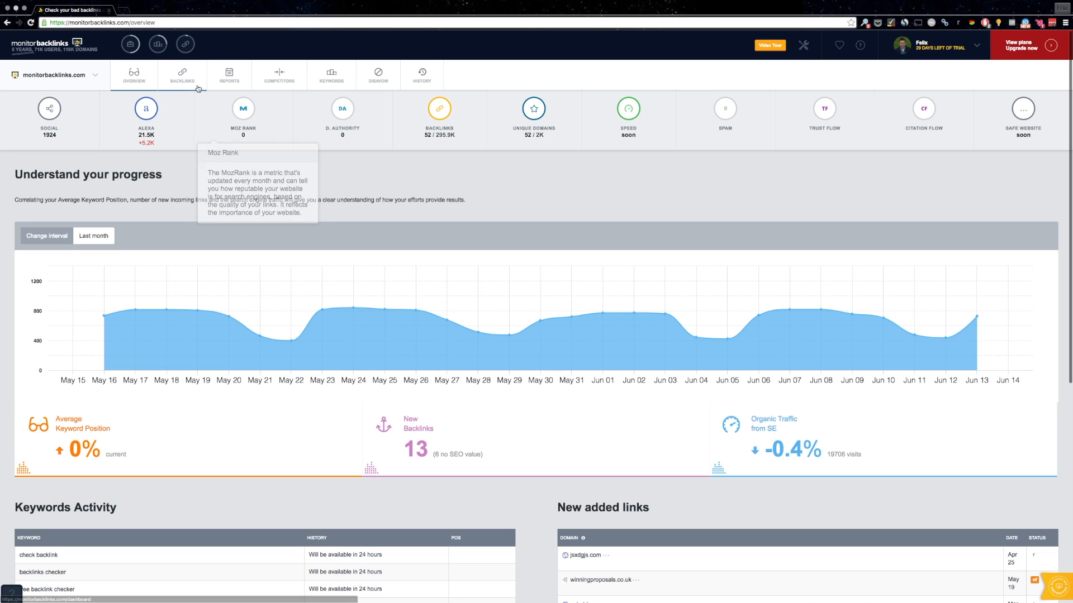
mouse_move(181, 75)
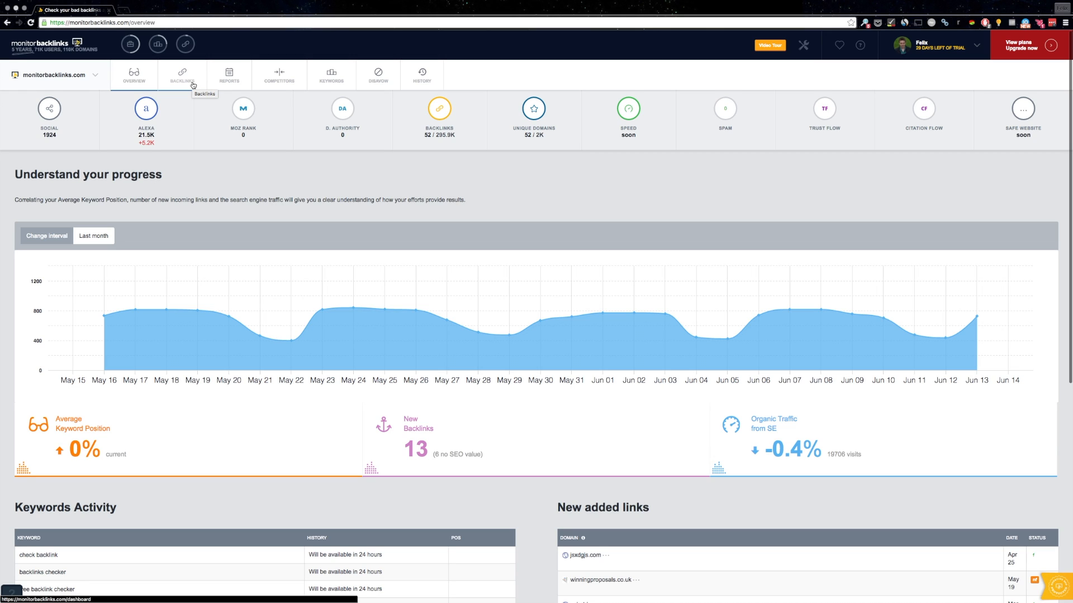
left_click(181, 74)
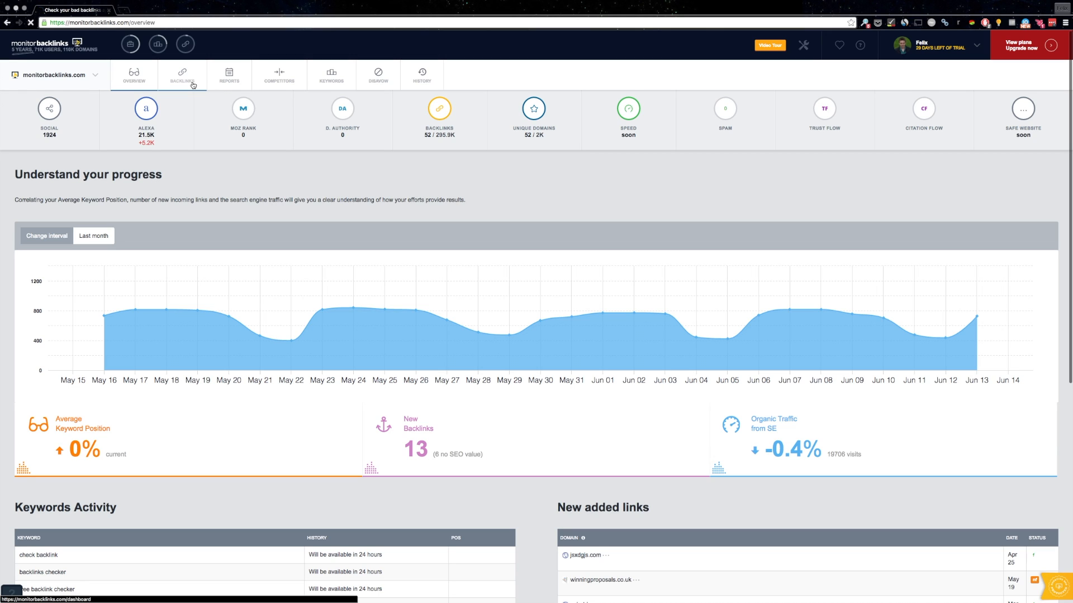
left_click(182, 75)
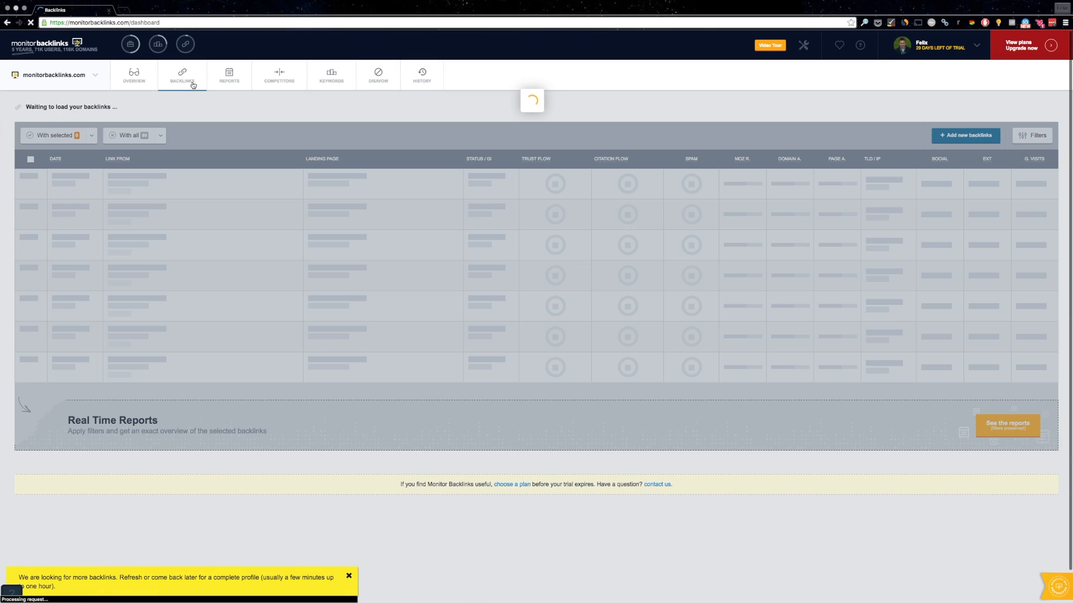
left_click(55, 159)
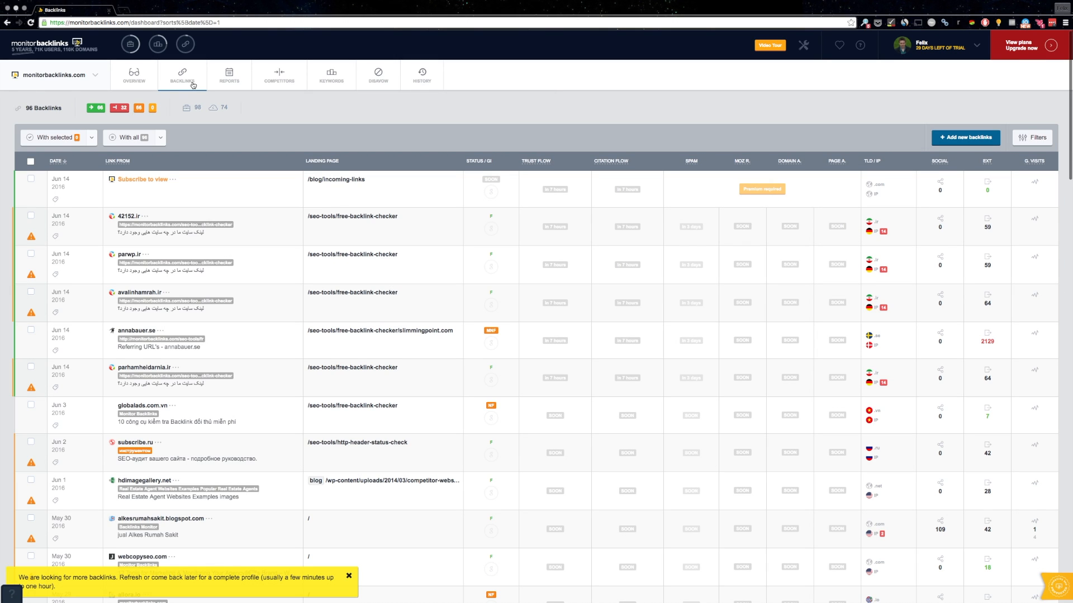
mouse_move(504, 236)
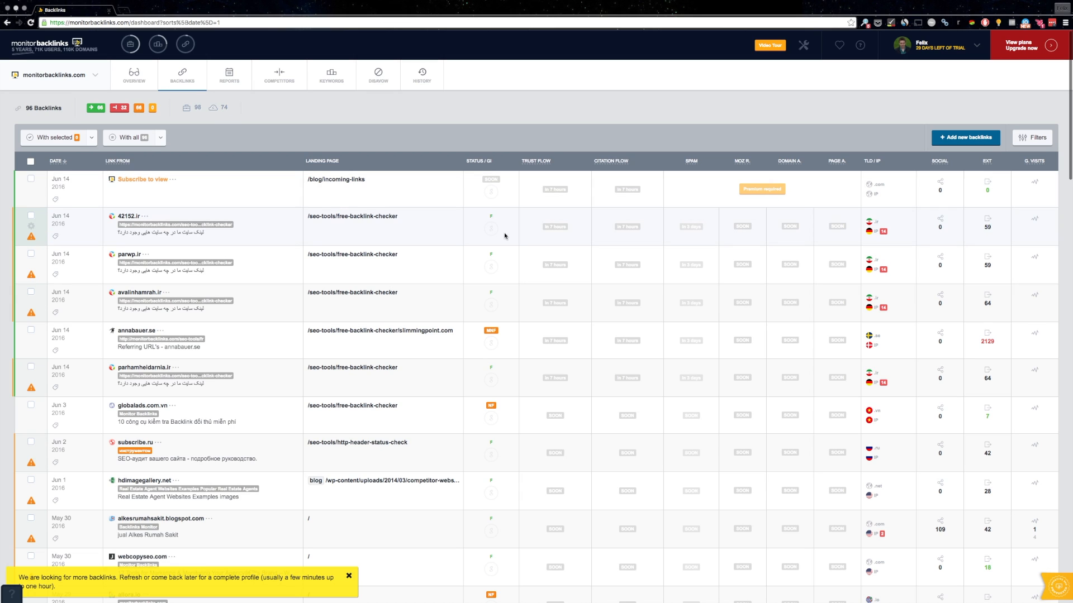
mouse_move(634, 267)
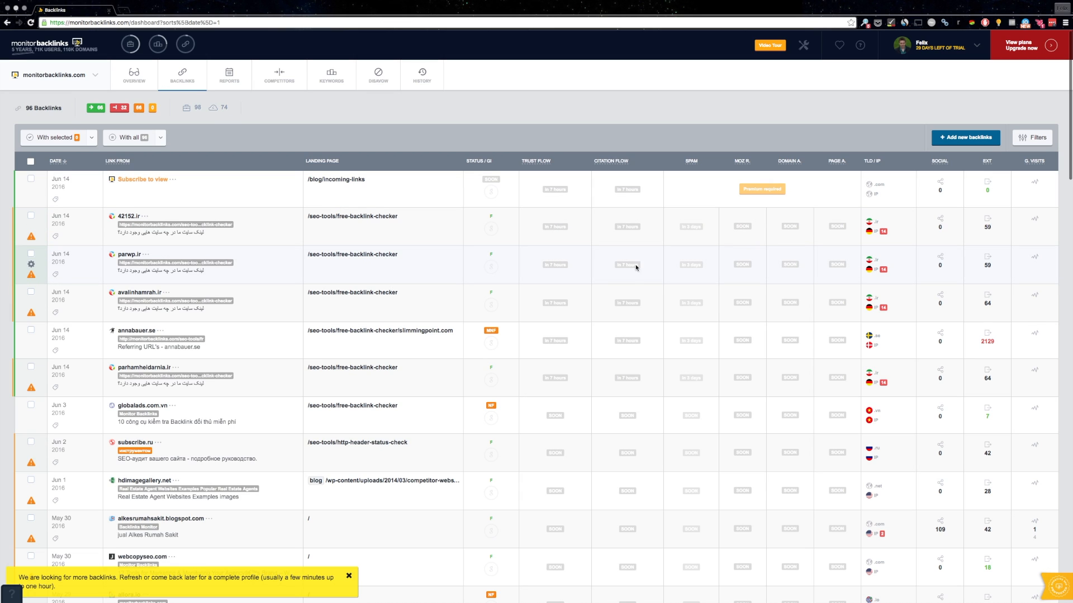
mouse_move(742, 264)
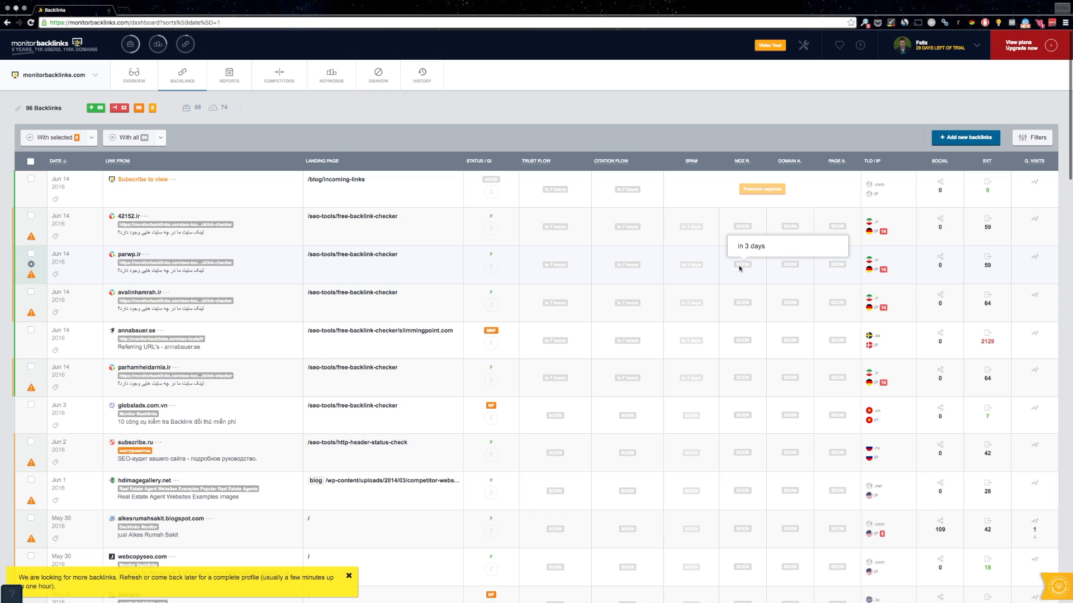
mouse_move(708, 126)
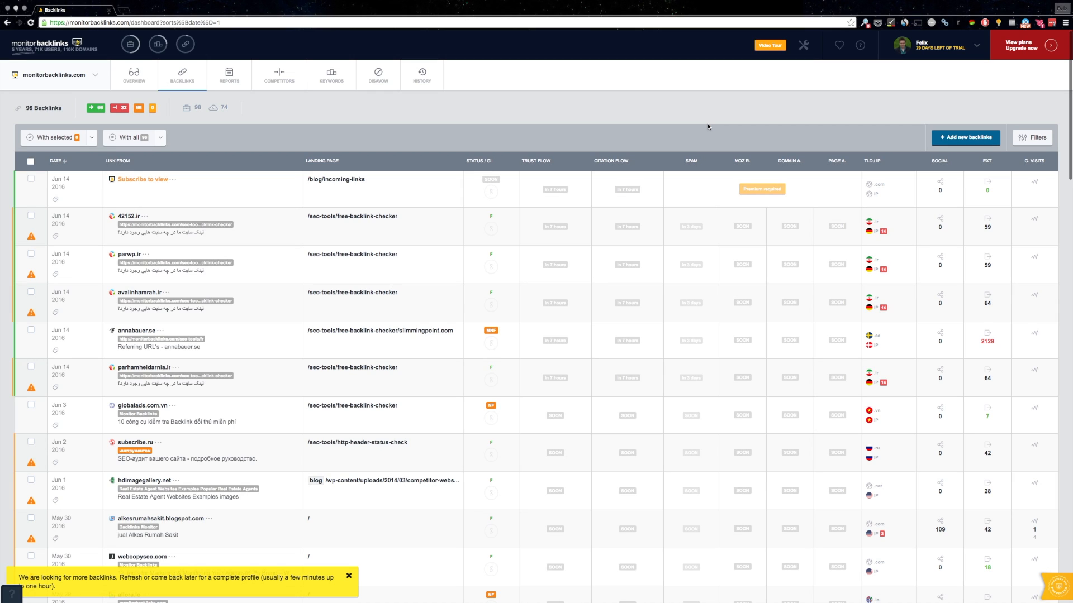
mouse_move(719, 127)
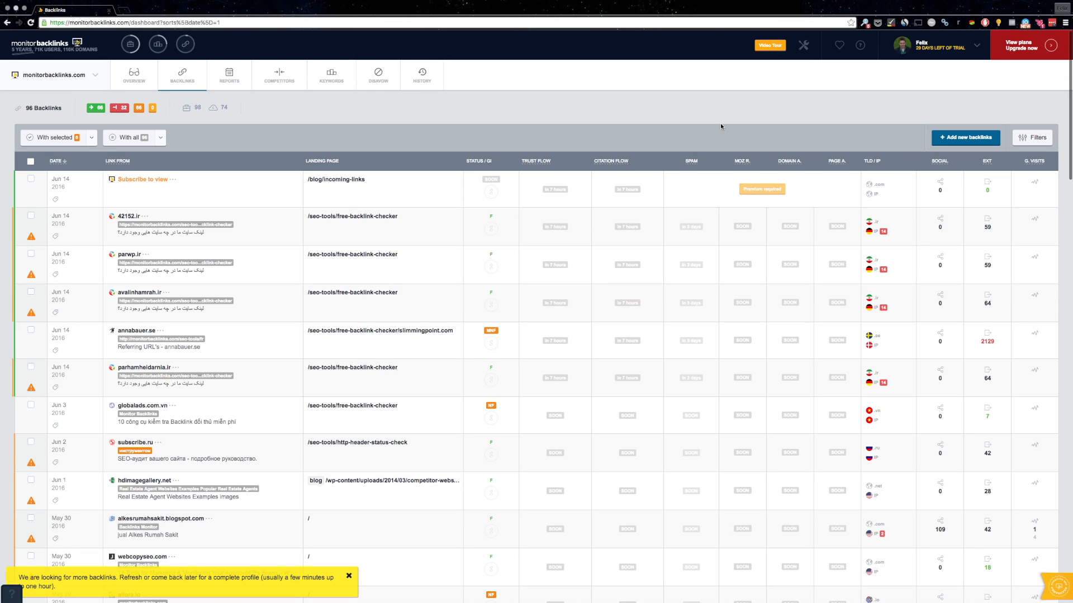
mouse_move(935, 73)
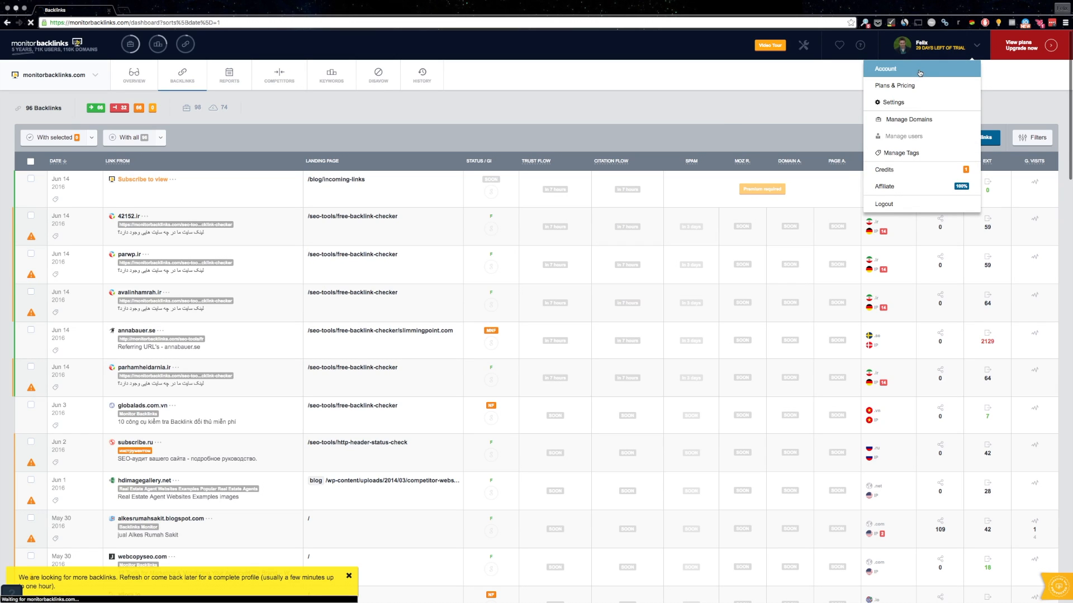
In account settings, set backlinks kept per referring domain to 5 and save.
left_click(884, 68)
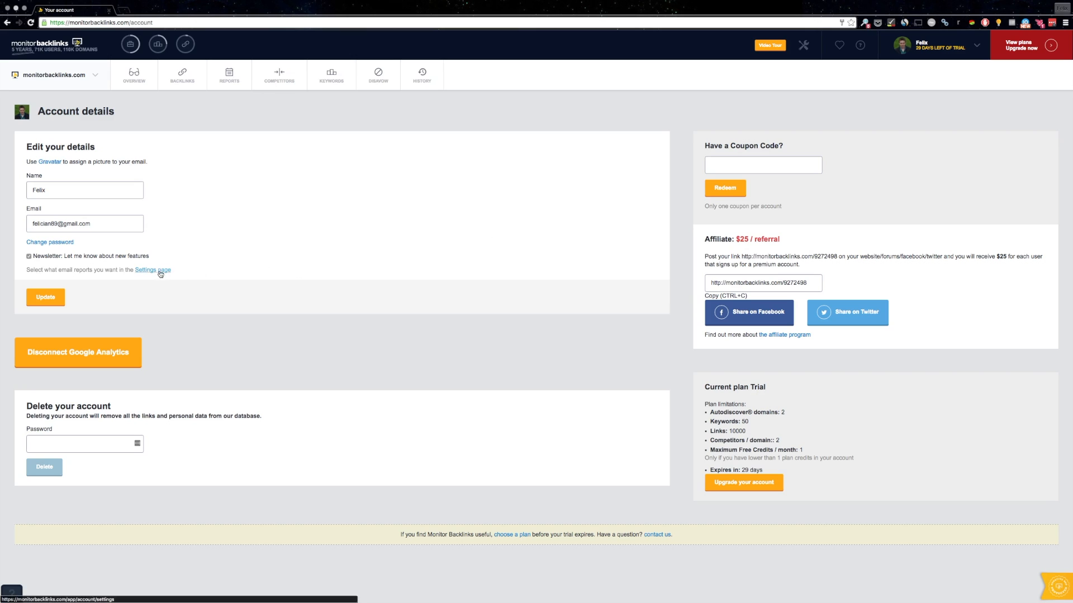
left_click(153, 270)
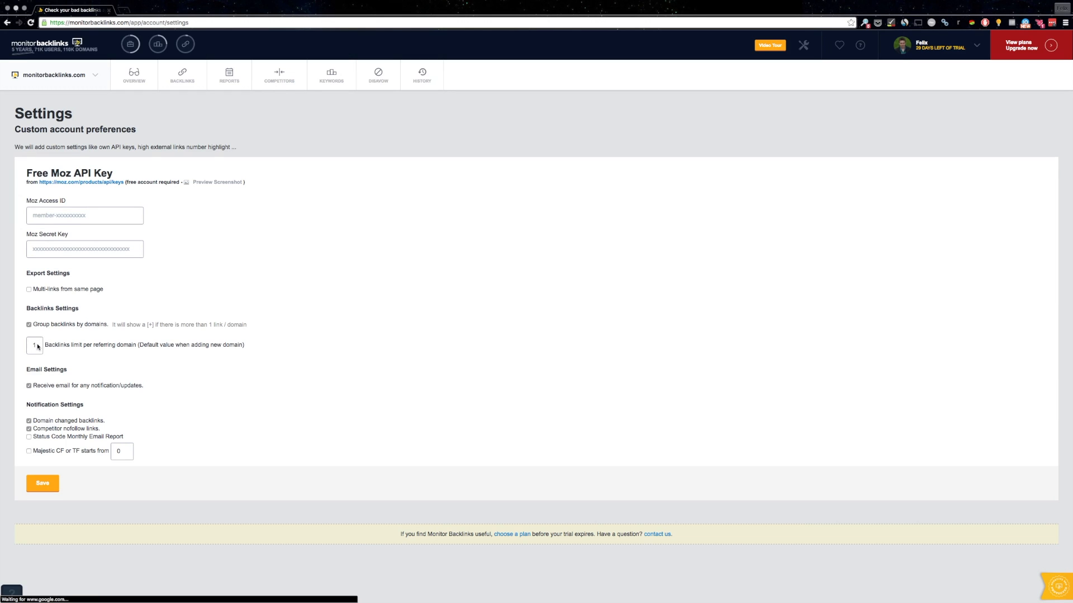
left_click(32, 345)
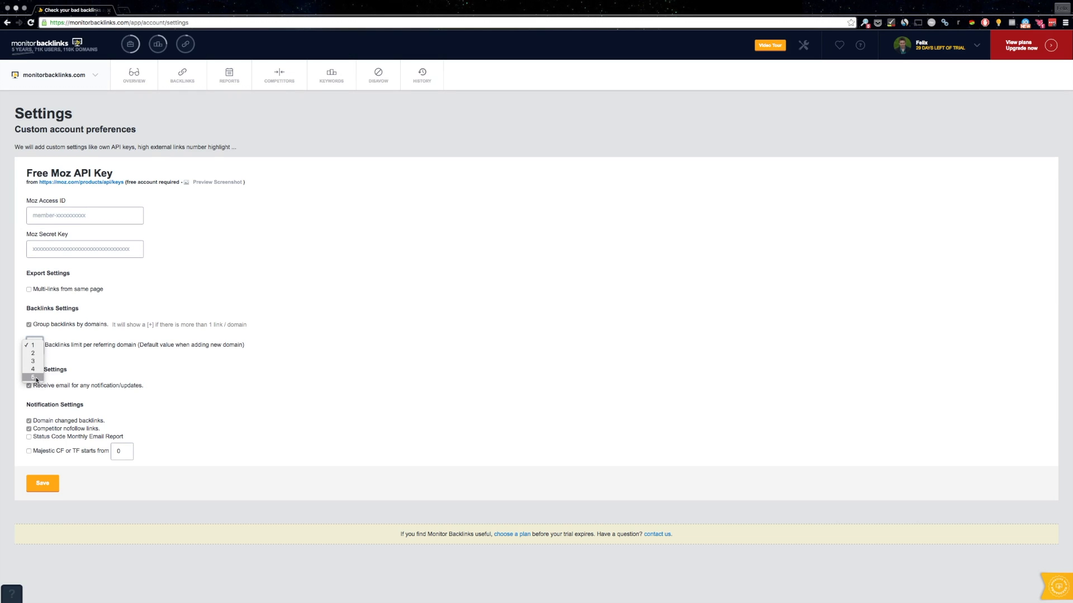
left_click(32, 378)
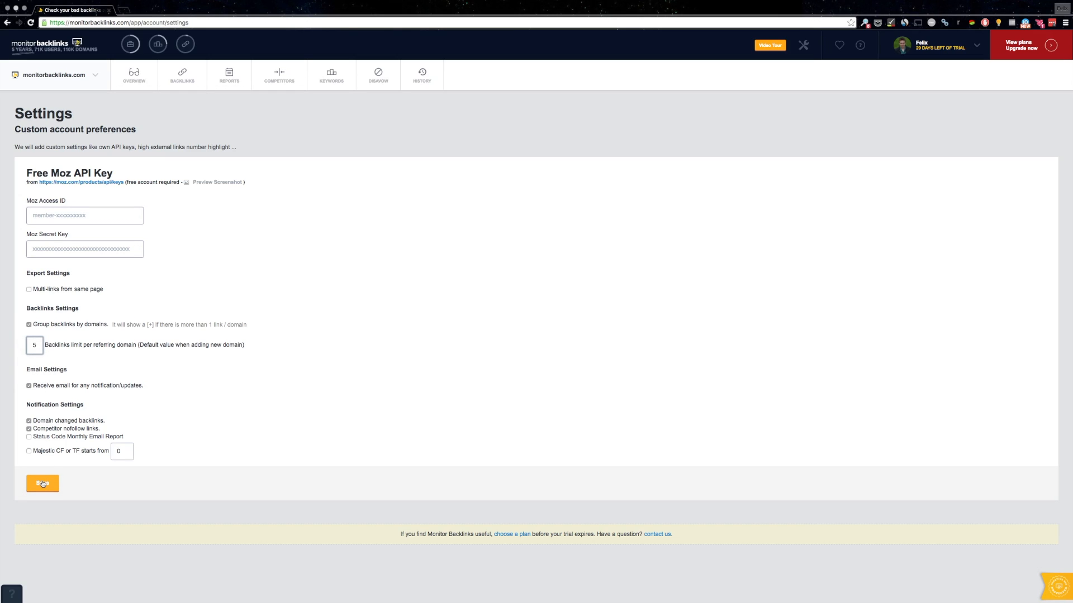
left_click(41, 483)
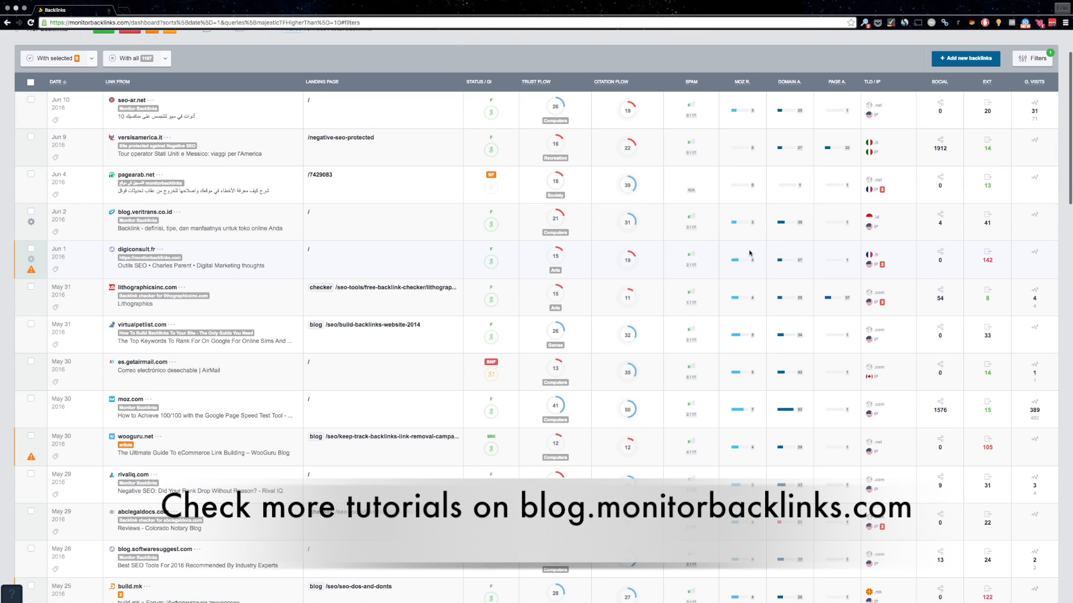
Scroll down the backlinks dashboard to older May links with trust and citation flow.
scroll("down", 3)
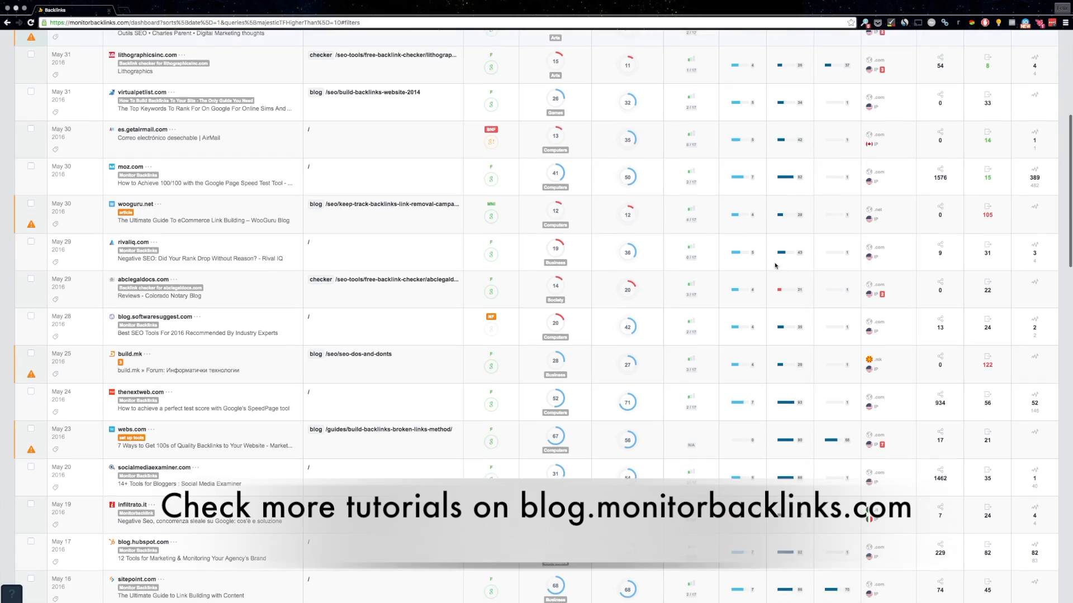
scroll("down", 3)
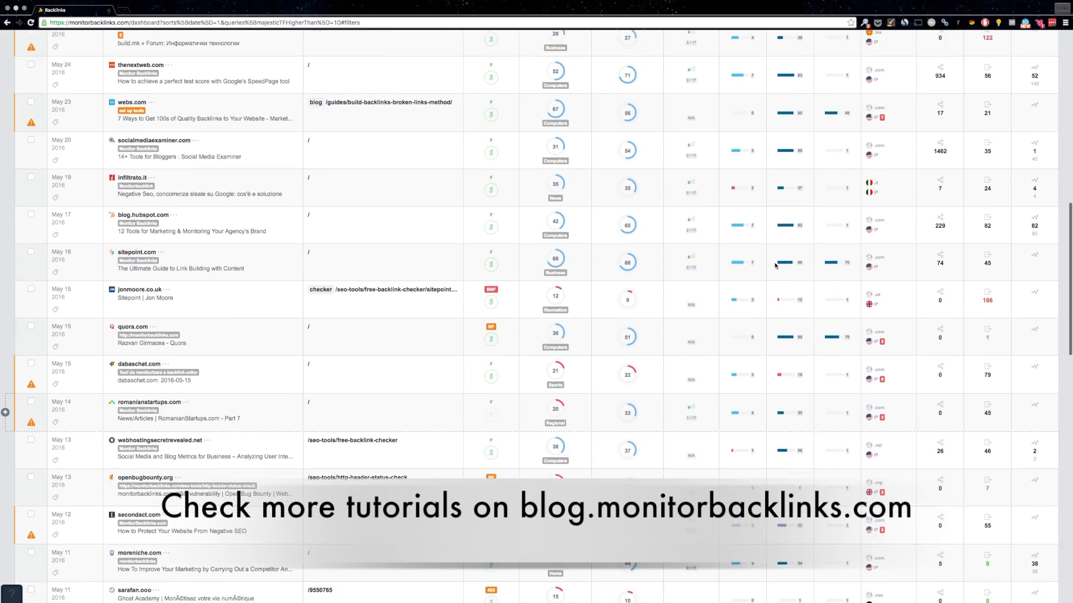
scroll("down", 3)
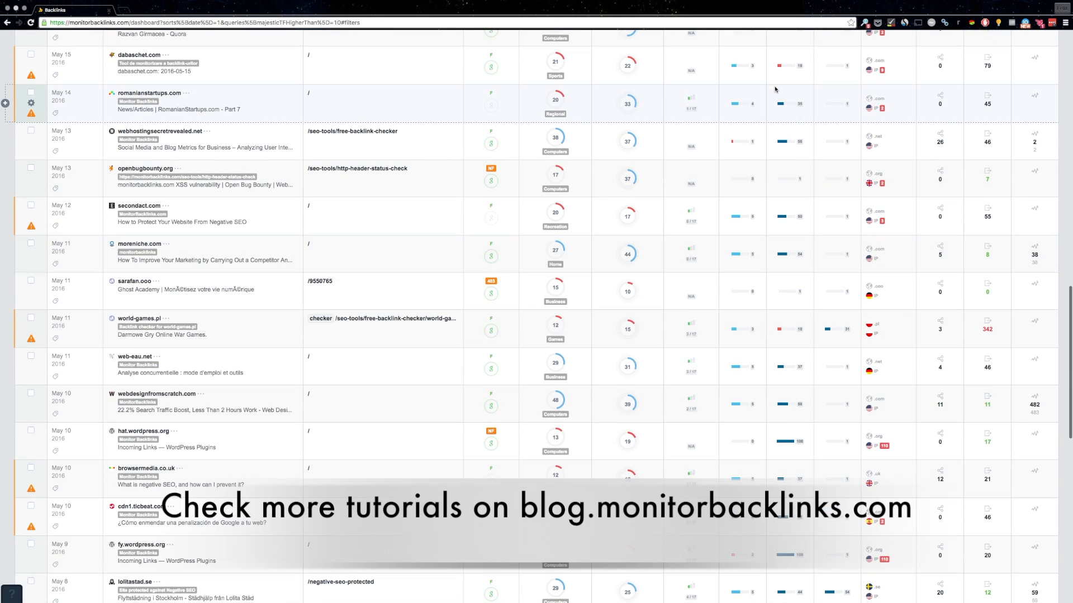